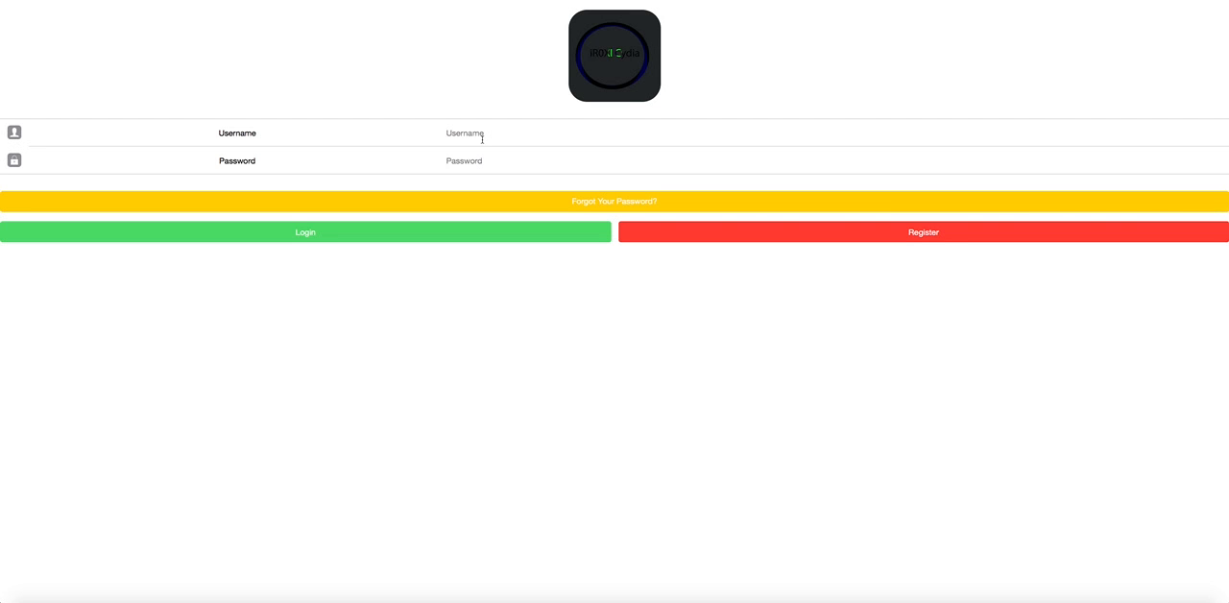
Fill the registration form with username TimeStore, e-mail timestore, a password and its confirmation.
click(446, 132)
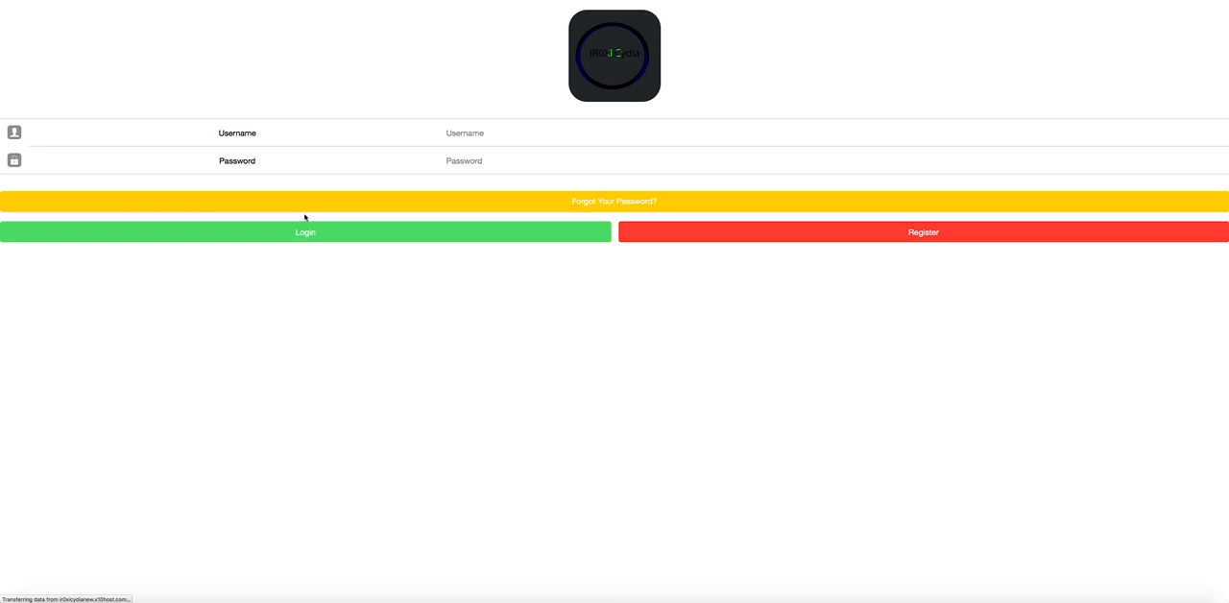
click(922, 232)
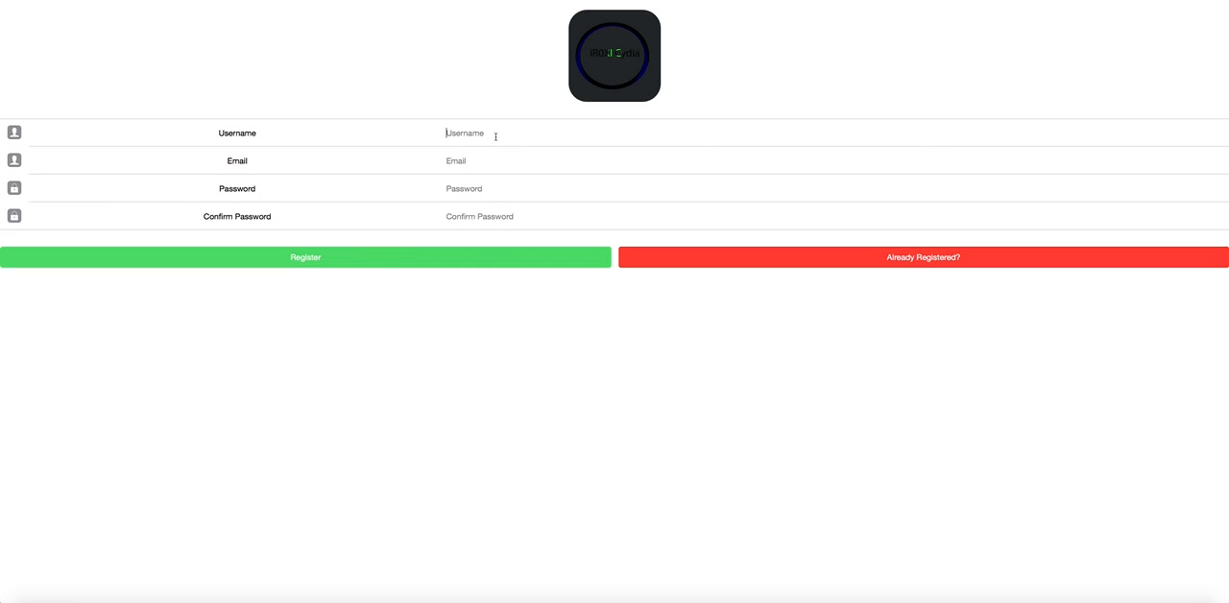
text(TimeStore)
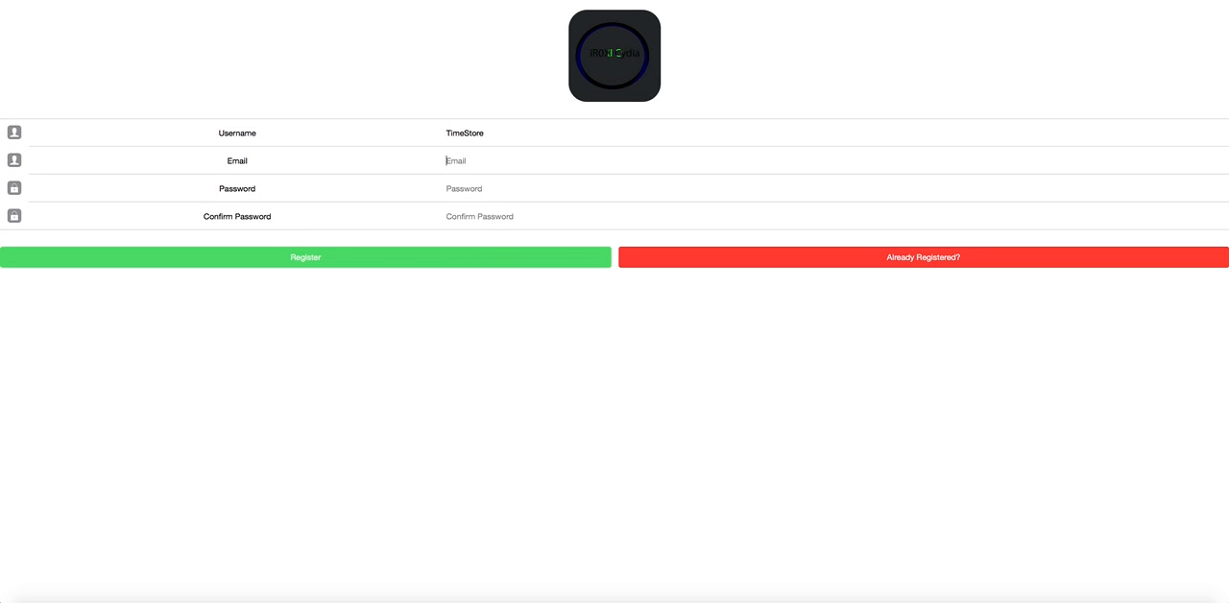
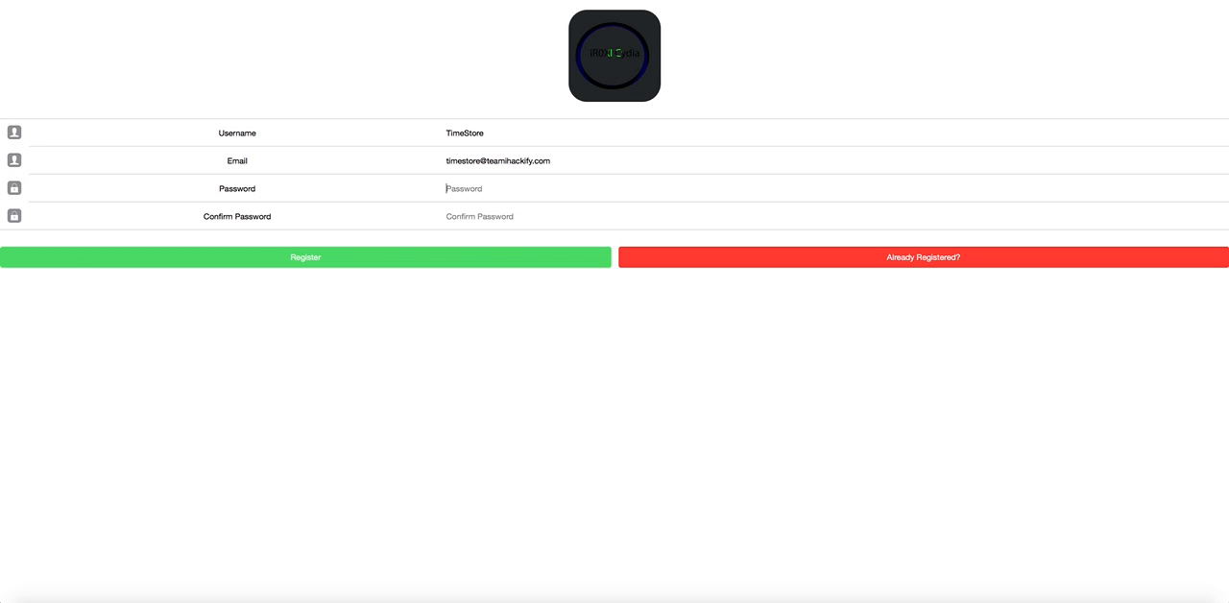
text(••••••)
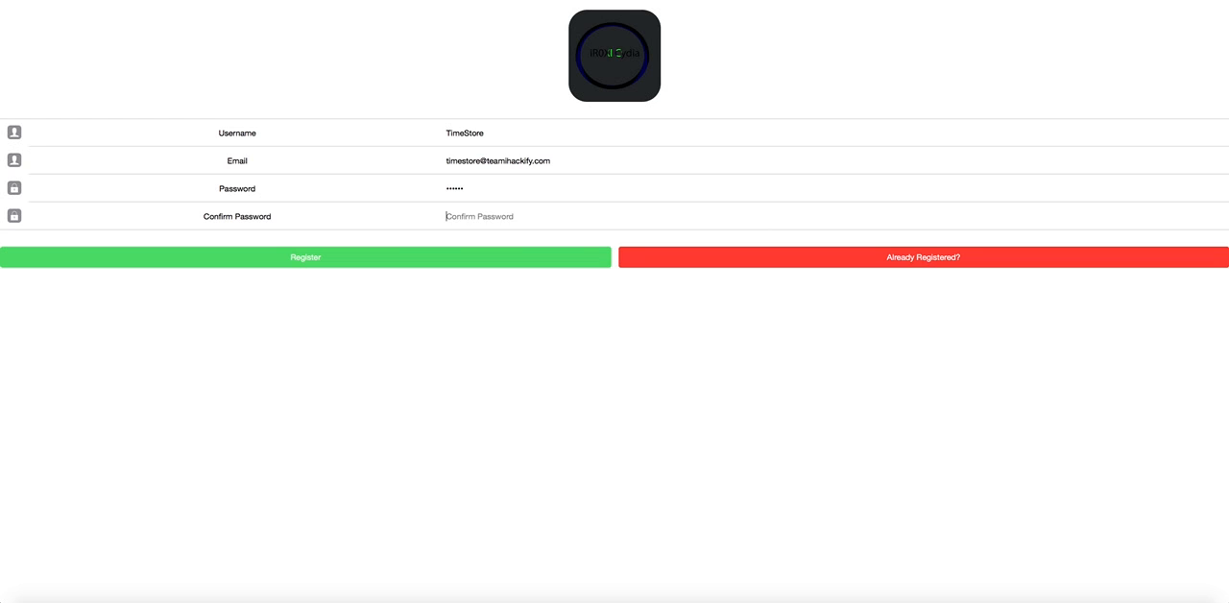
text(••••••)
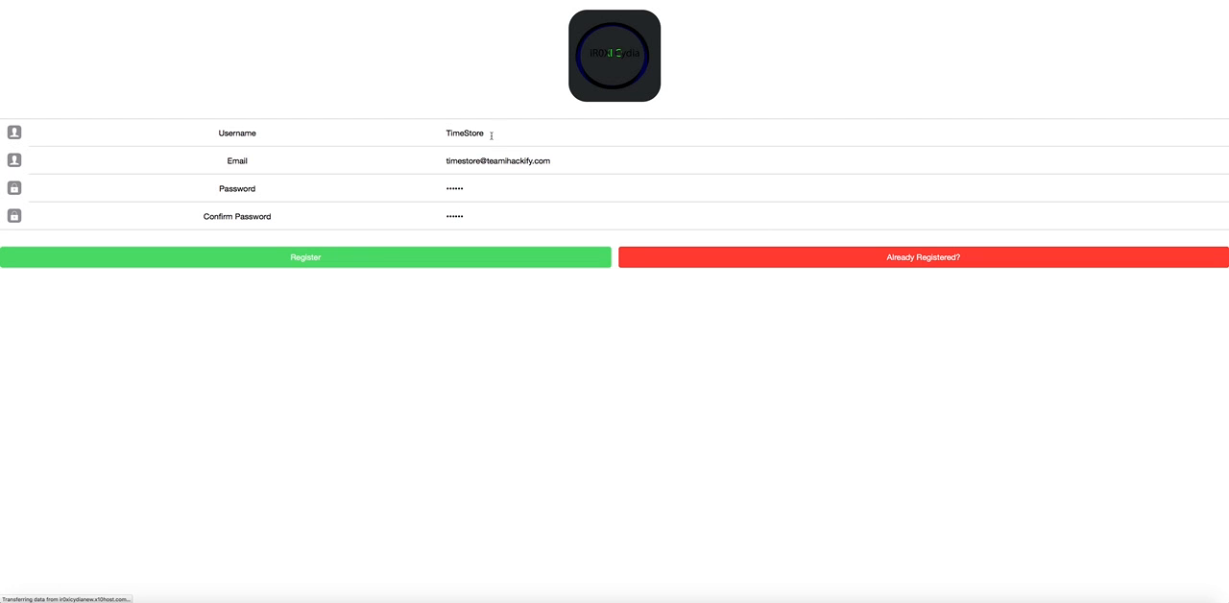
Submit TimeStore, get refused as taken, and refill the form as Time_Devs with a suggested e-mail and passwords.
click(306, 258)
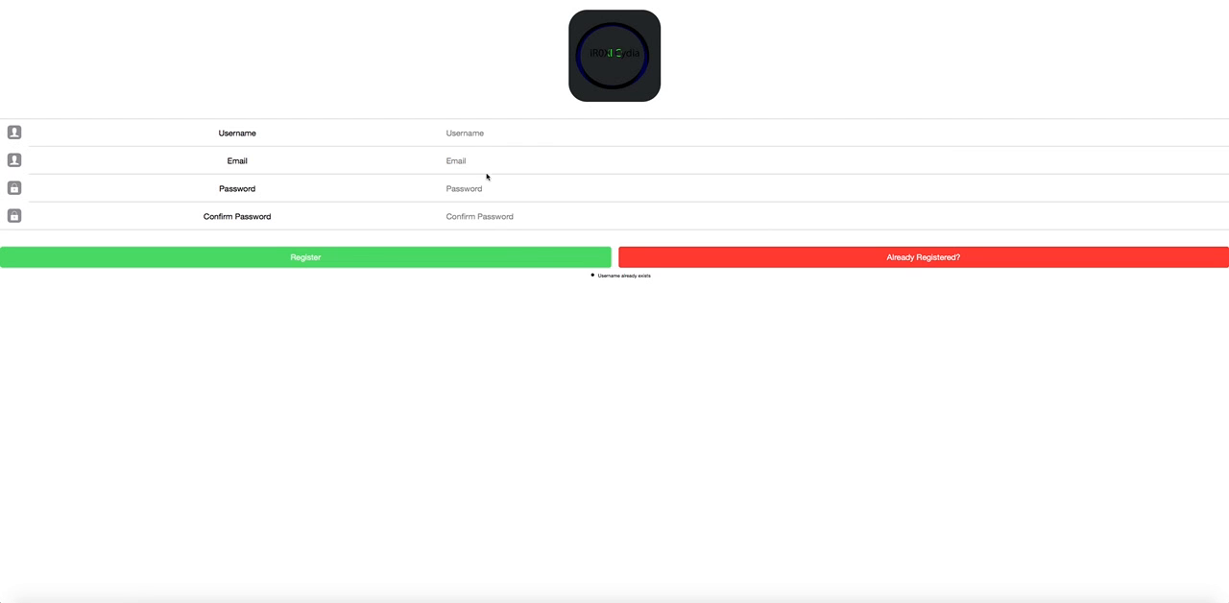
mouse_move(590, 280)
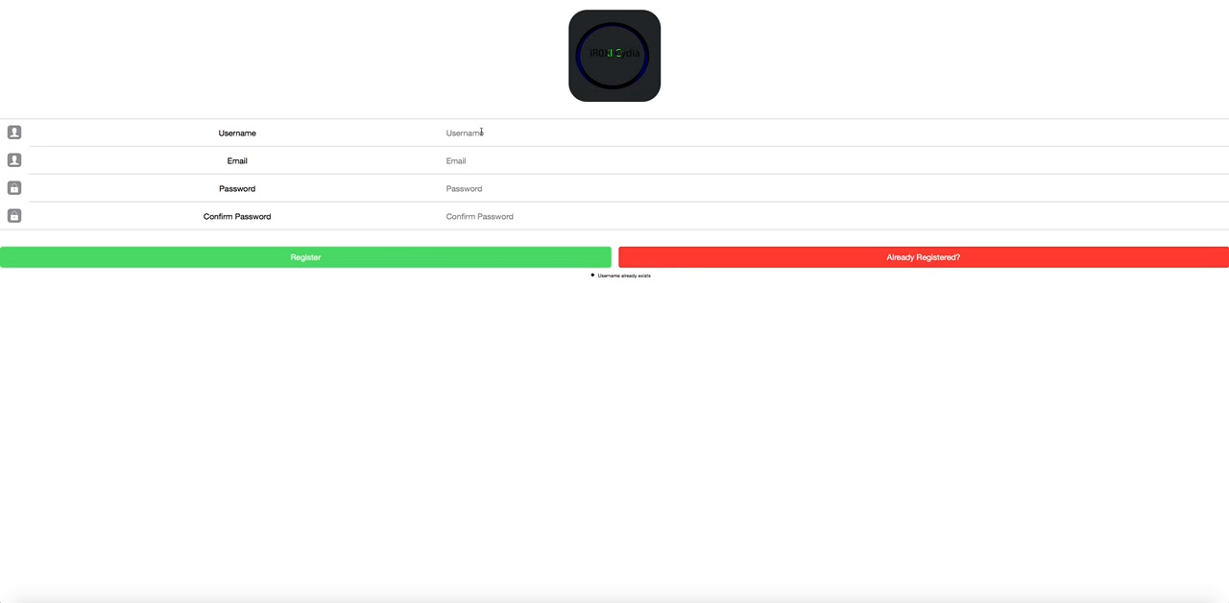
text(Time_De)
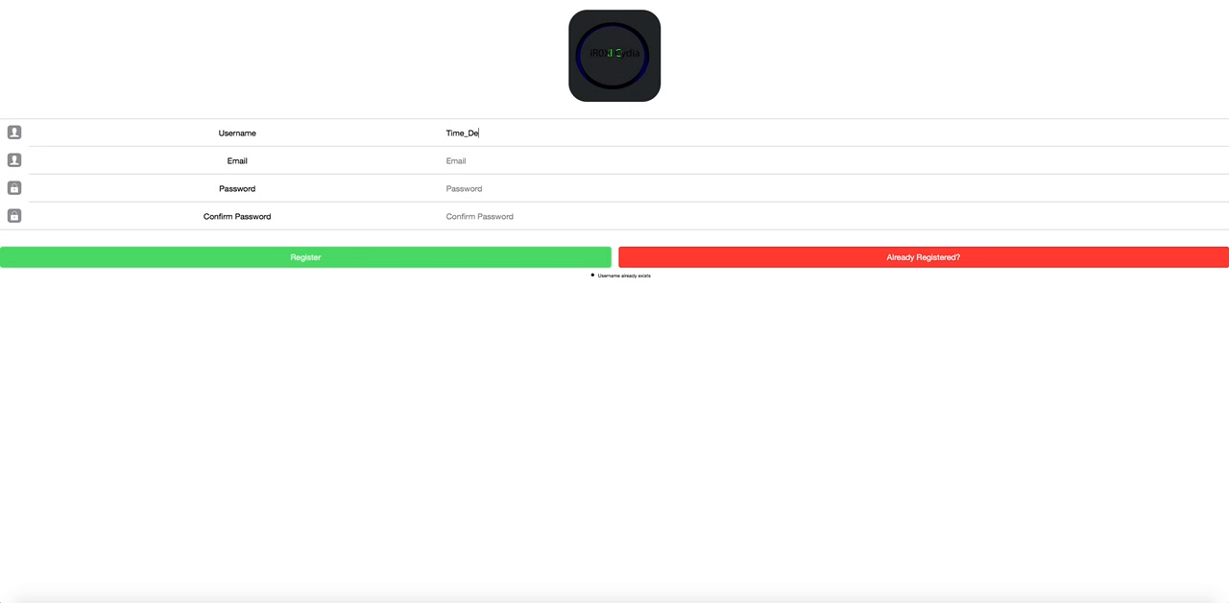
text(team)
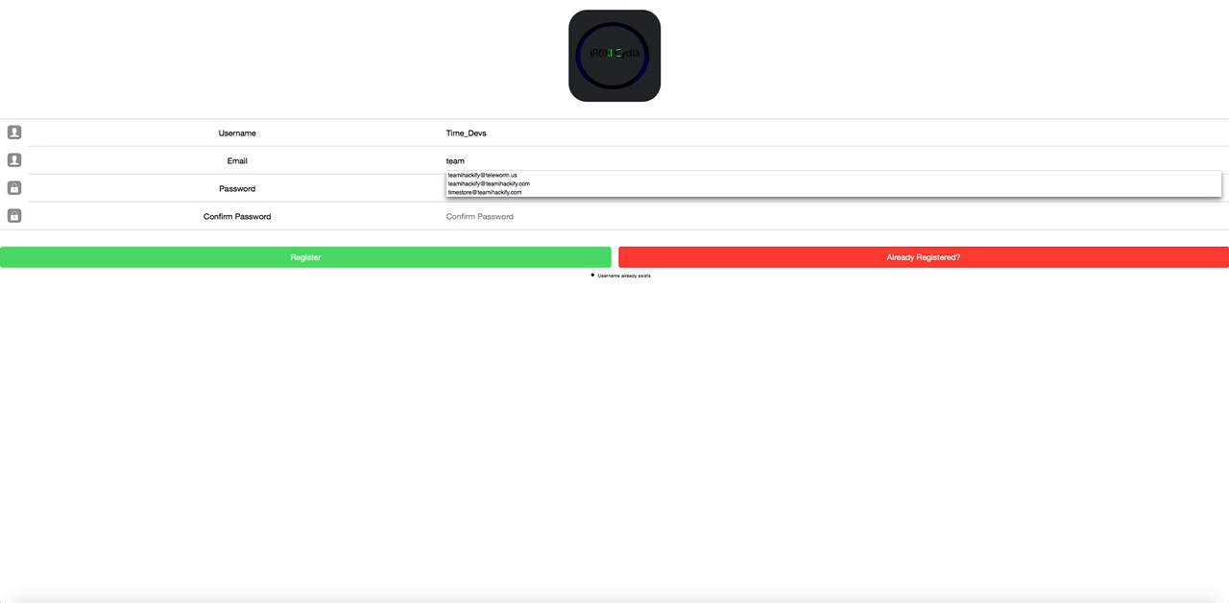
click(484, 192)
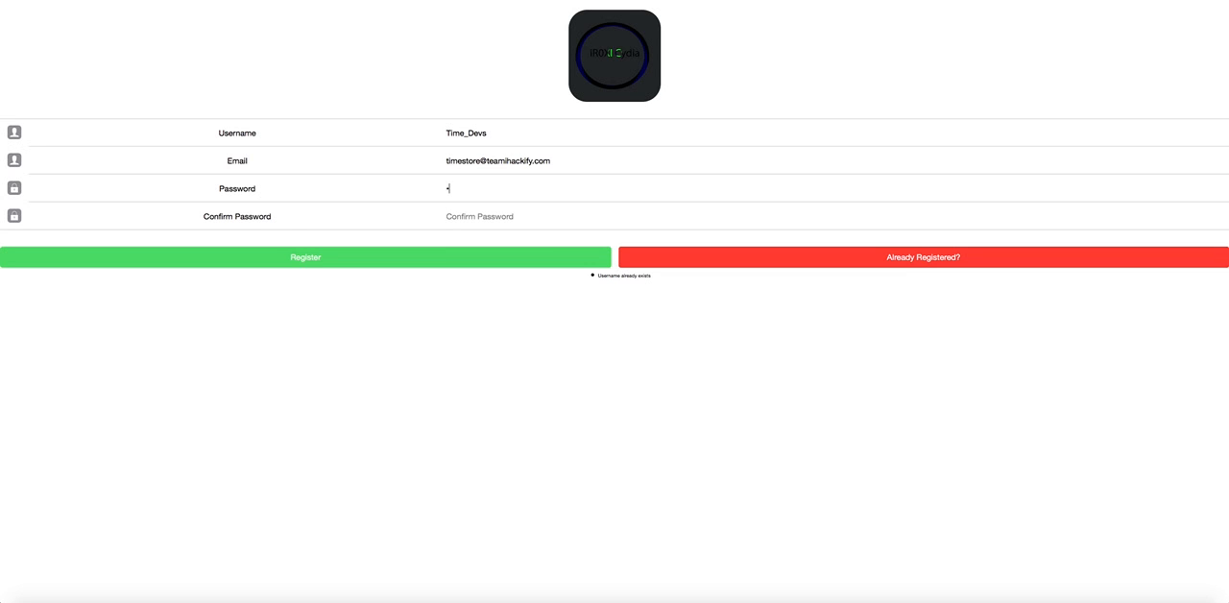
text(•••)
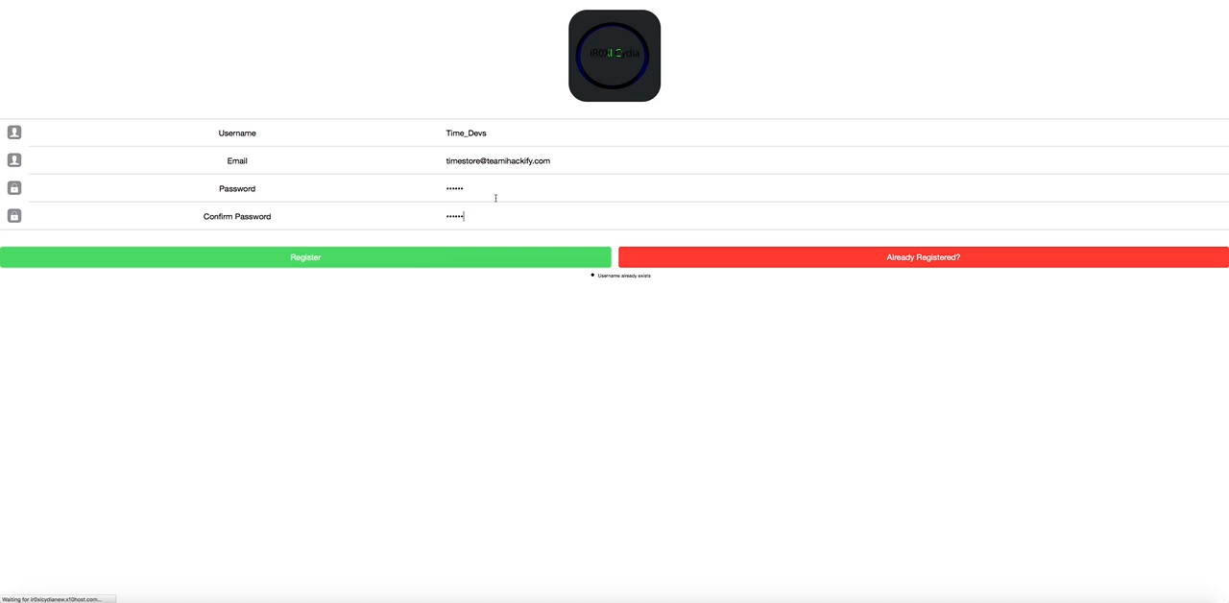
Register Time_Devs and sign in with its username and password.
click(922, 257)
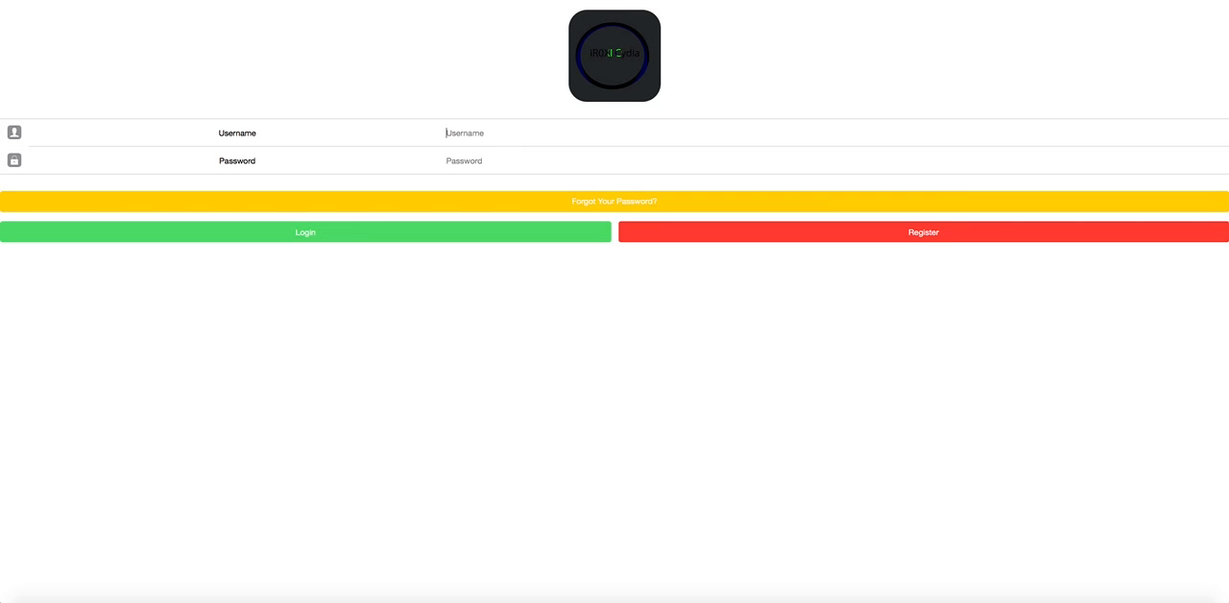
text(Time_)
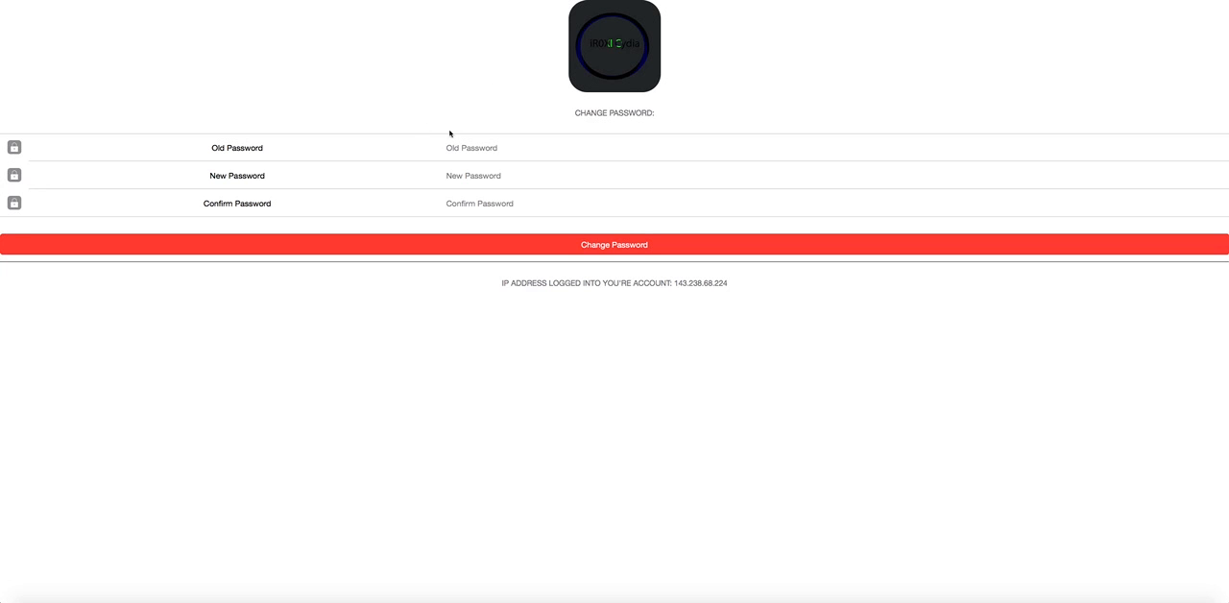
Enter the old password, the new password and its confirmation, and submit the change.
click(473, 146)
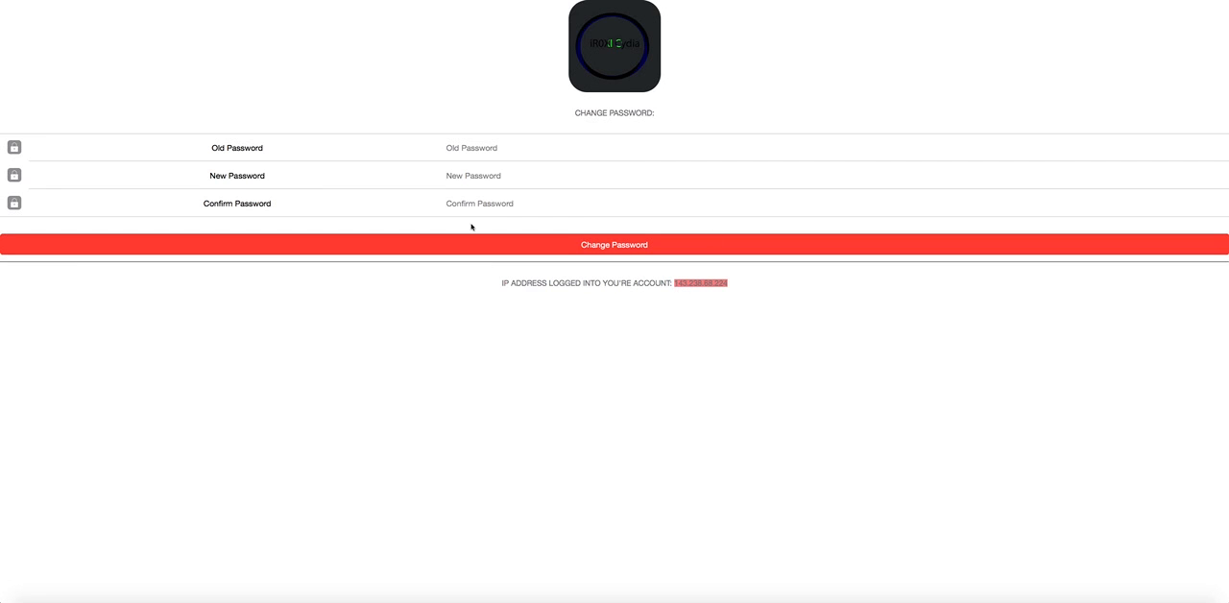
click(472, 148)
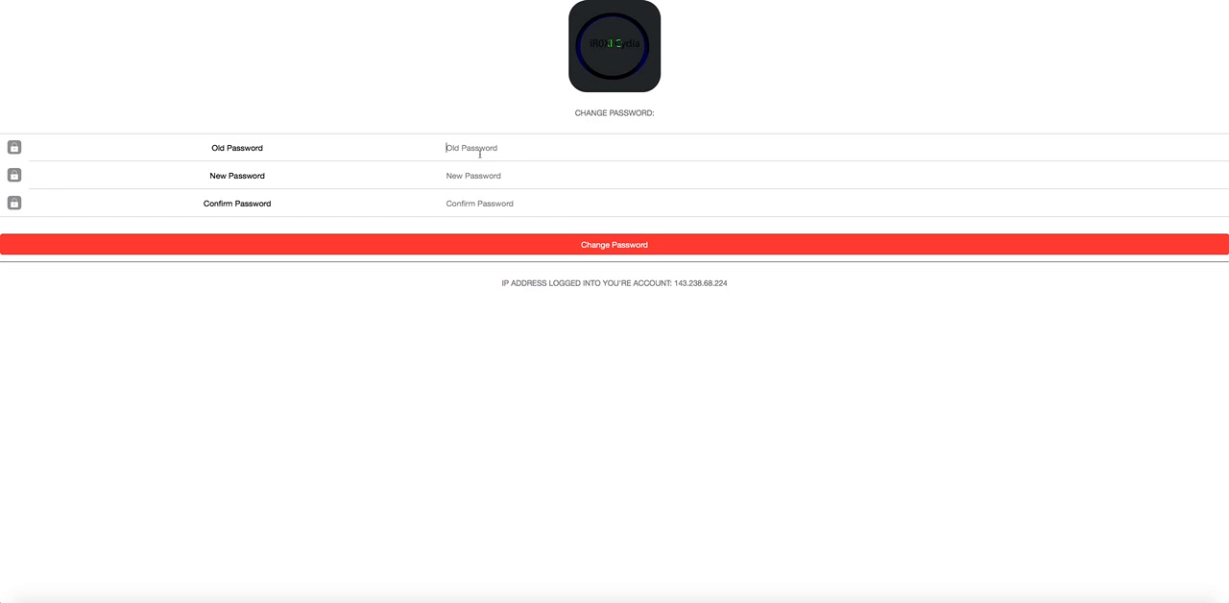
text(password)
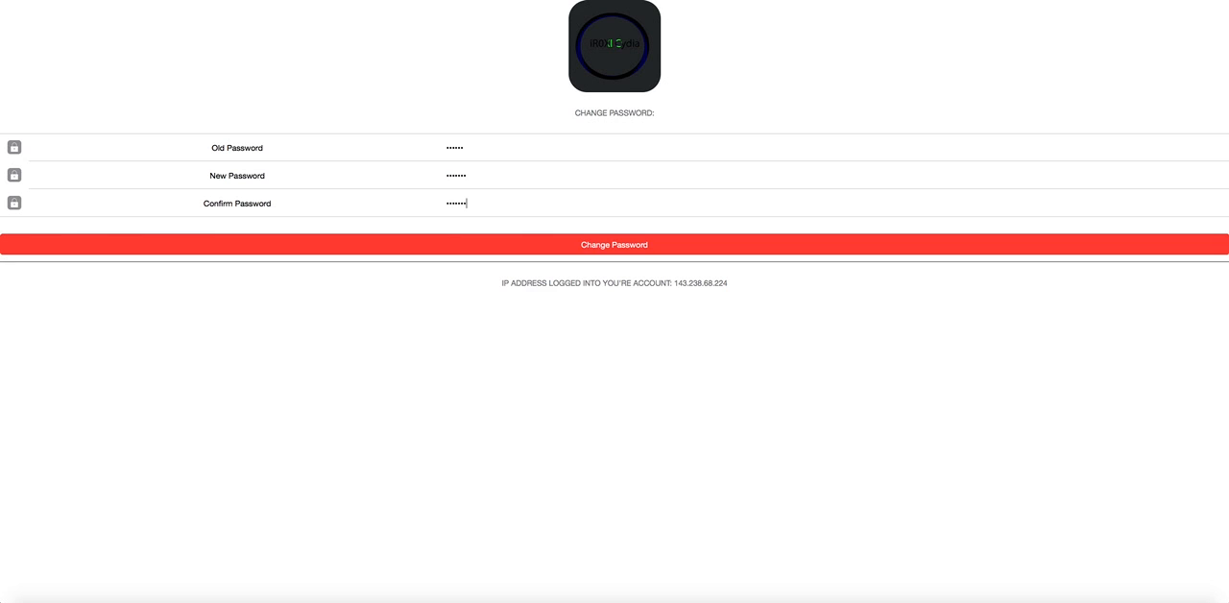
click(615, 243)
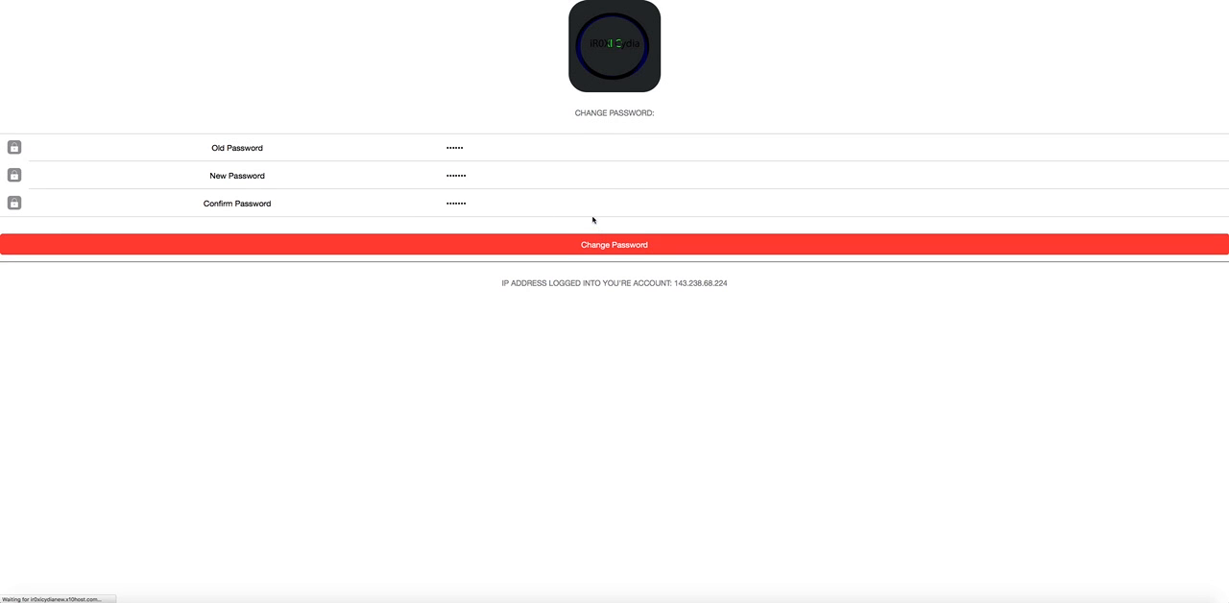
Confirm the password change and return to the empty login page.
click(615, 244)
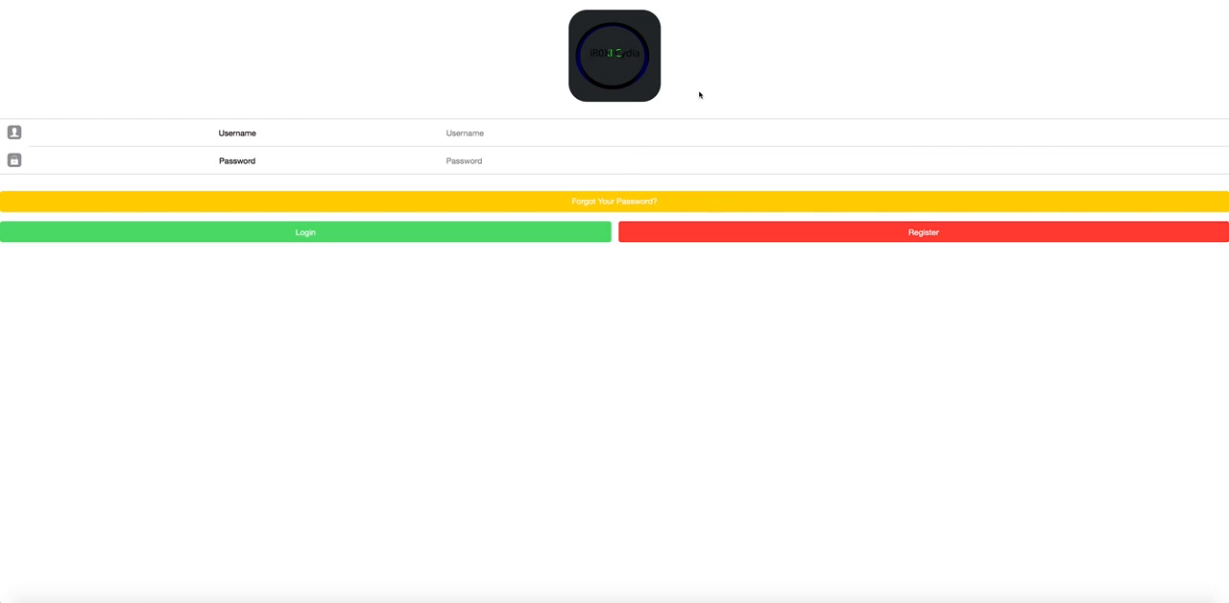